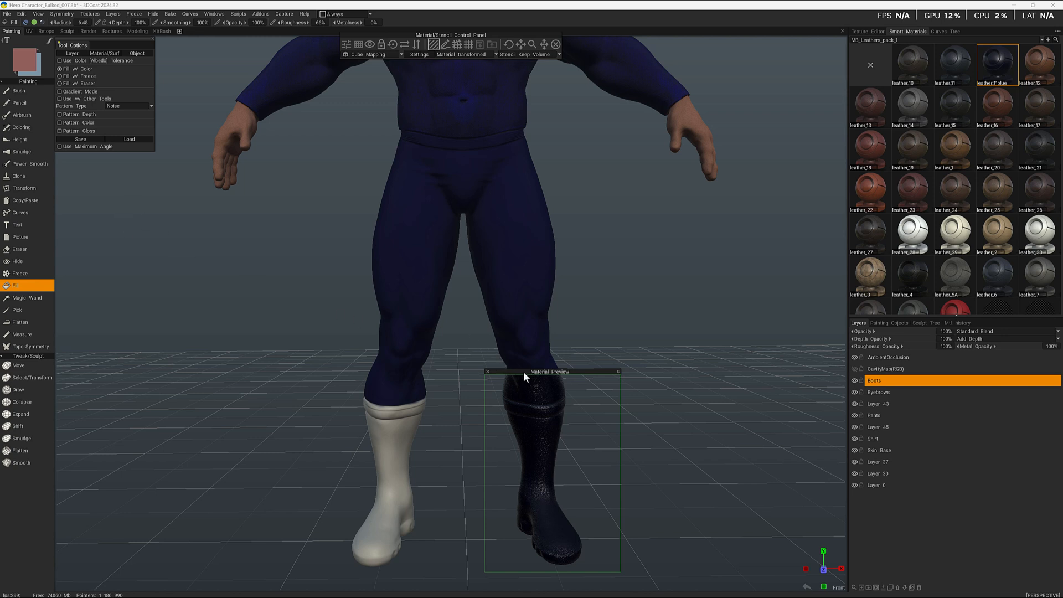
mouse_move(575, 378)
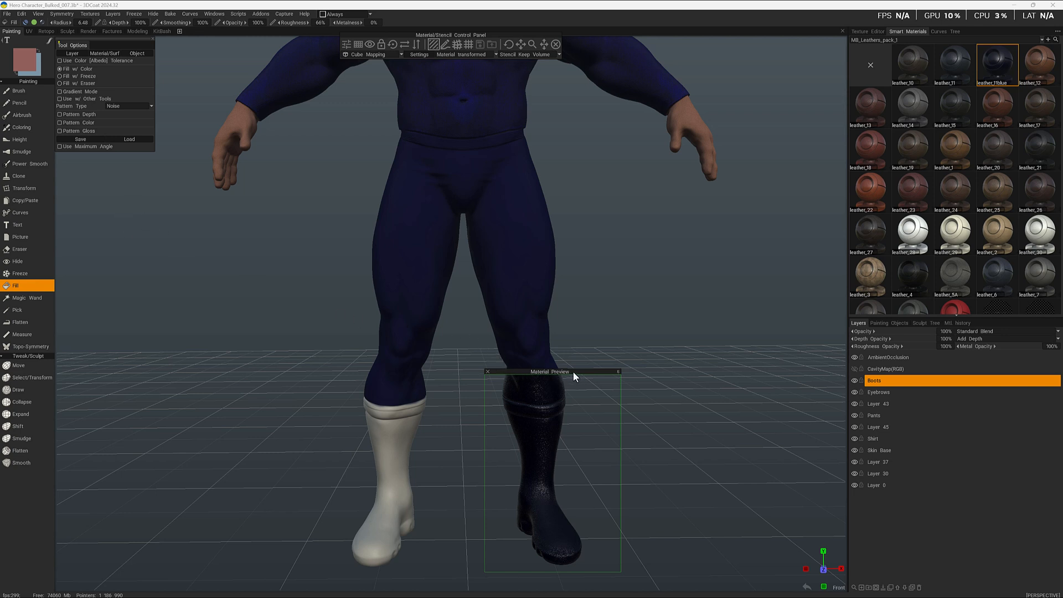
mouse_move(309, 357)
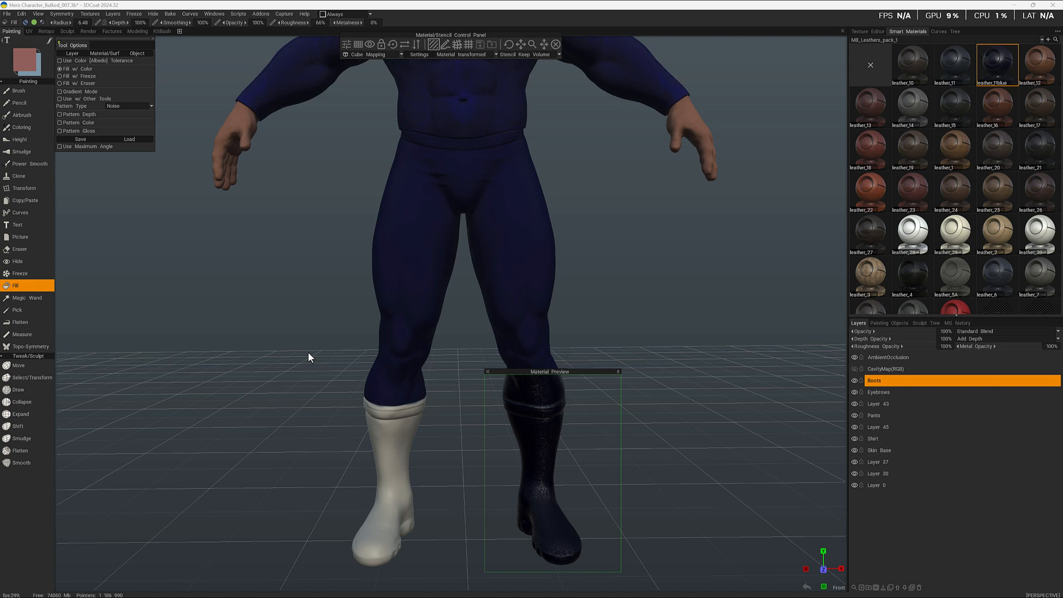
mouse_move(470, 372)
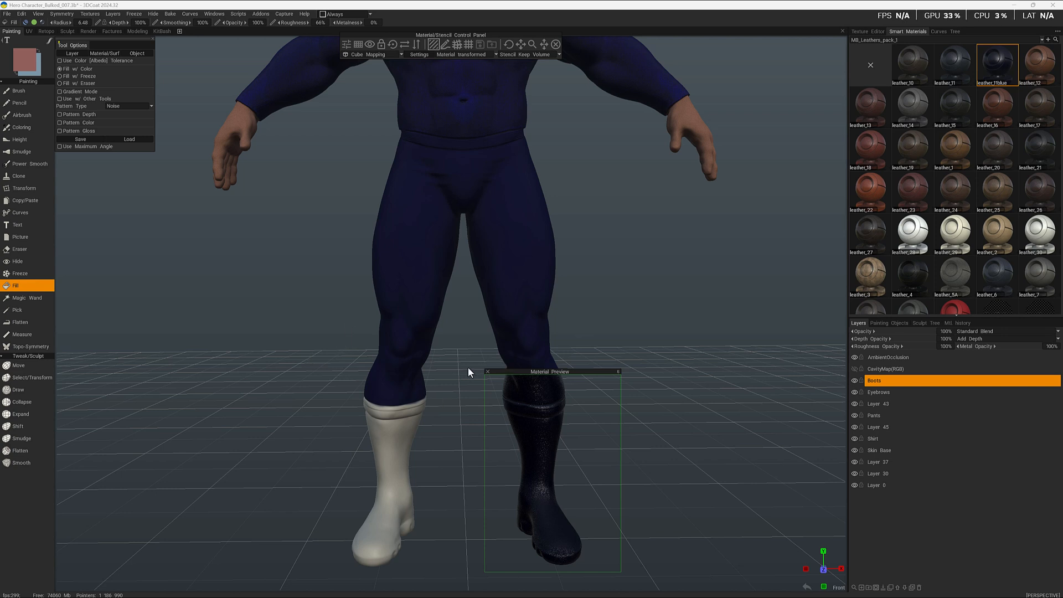
mouse_move(491, 378)
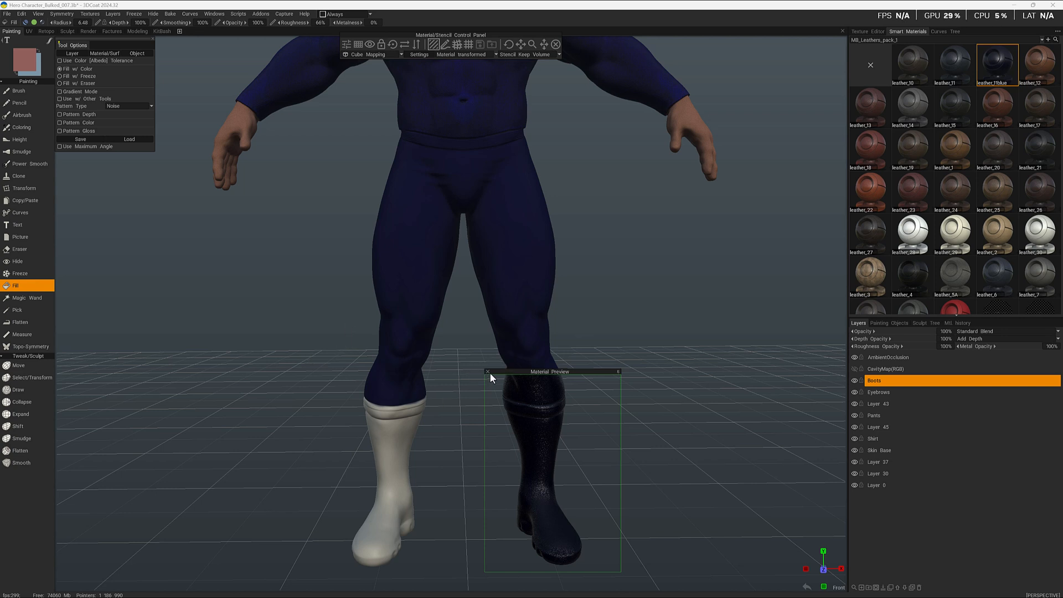
mouse_move(602, 377)
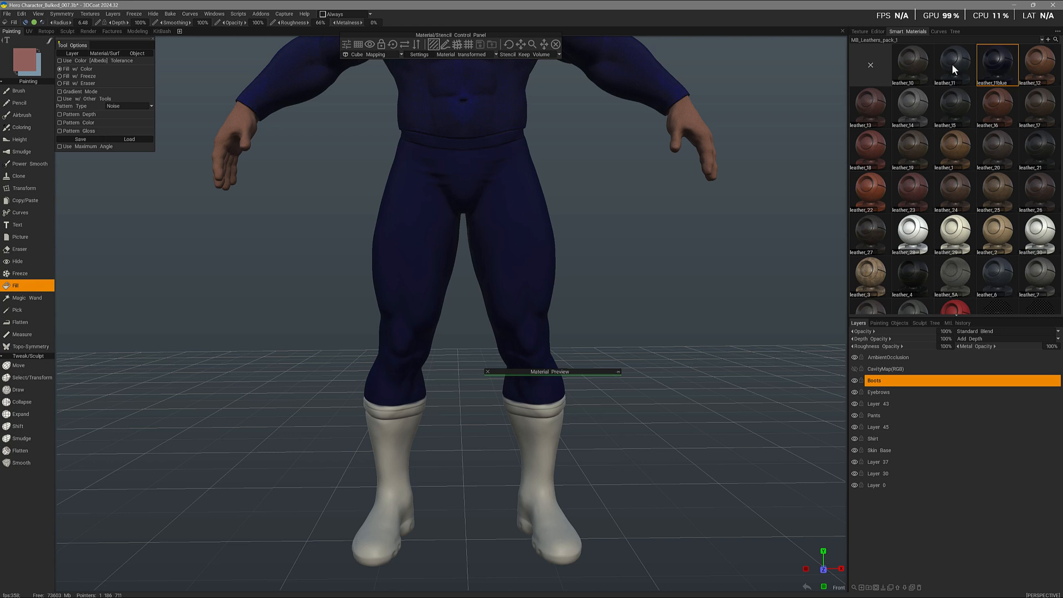
mouse_move(1002, 63)
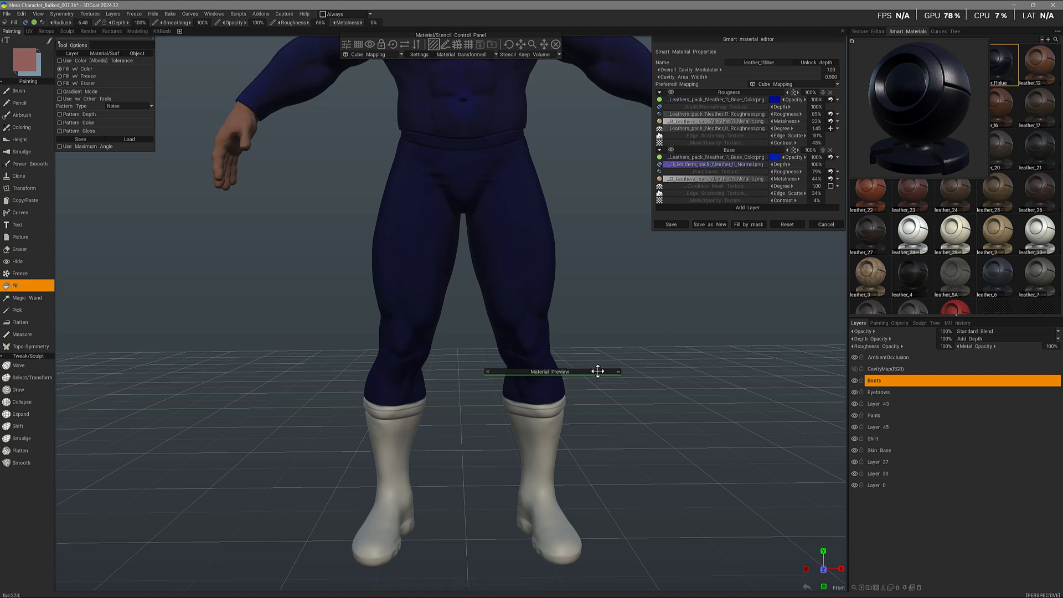
mouse_move(788, 242)
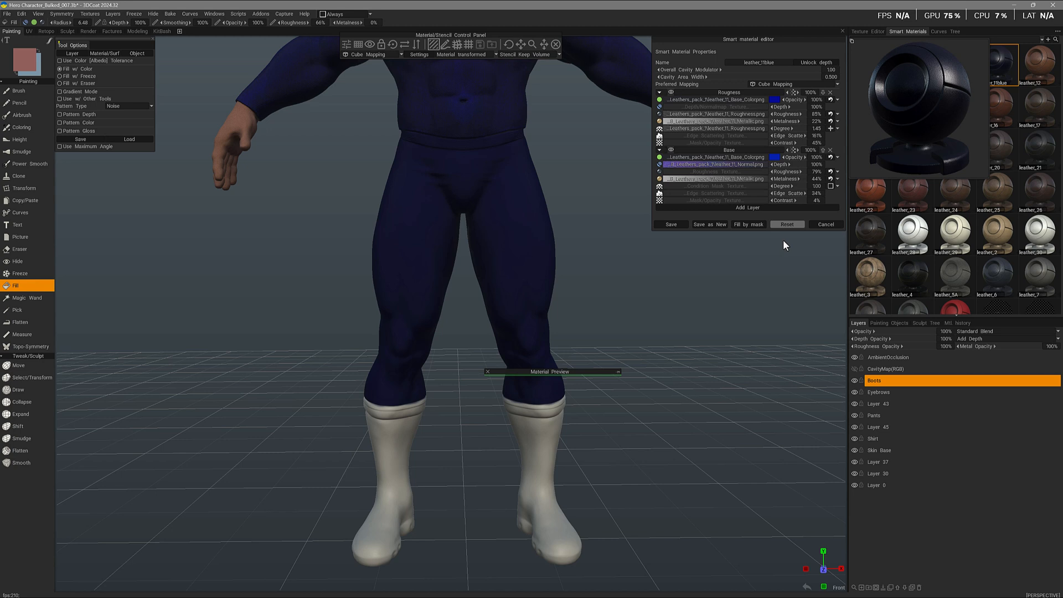
Expand the Material Preview window so the leather_11Blue boot preview shows again
click(996, 63)
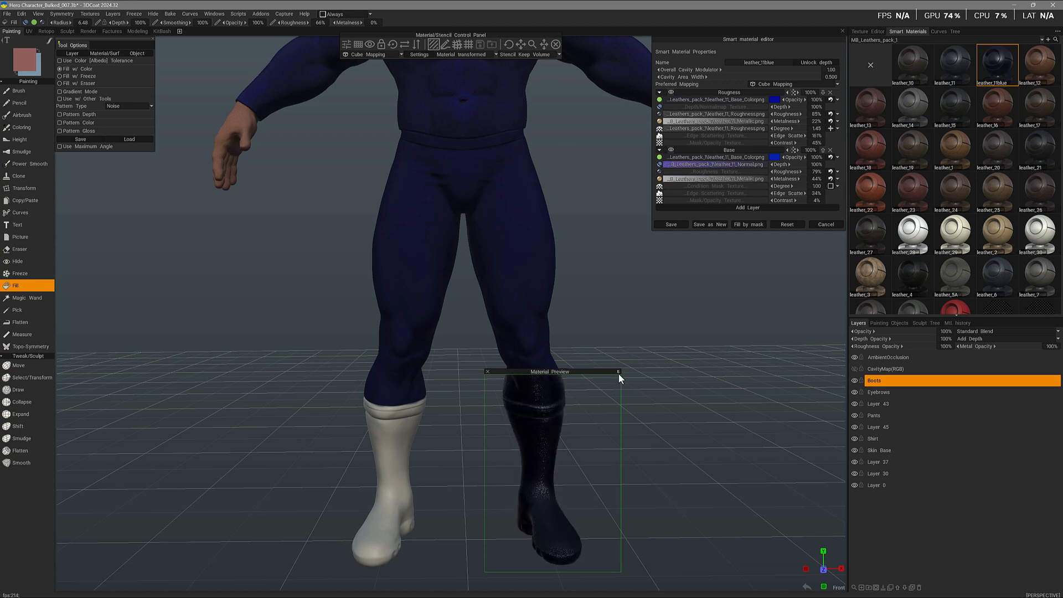
mouse_move(605, 369)
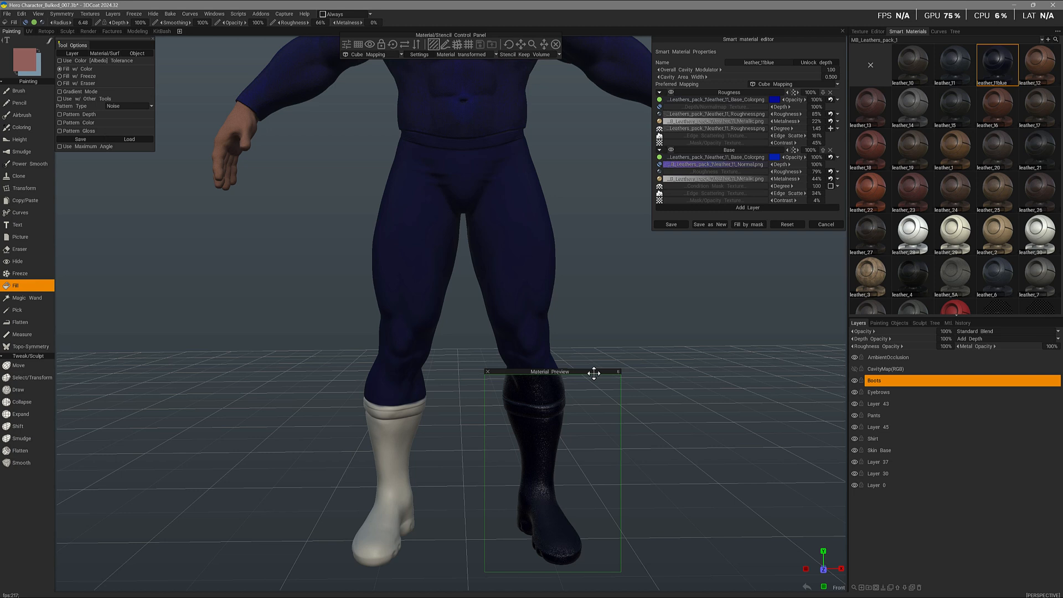
mouse_move(764, 249)
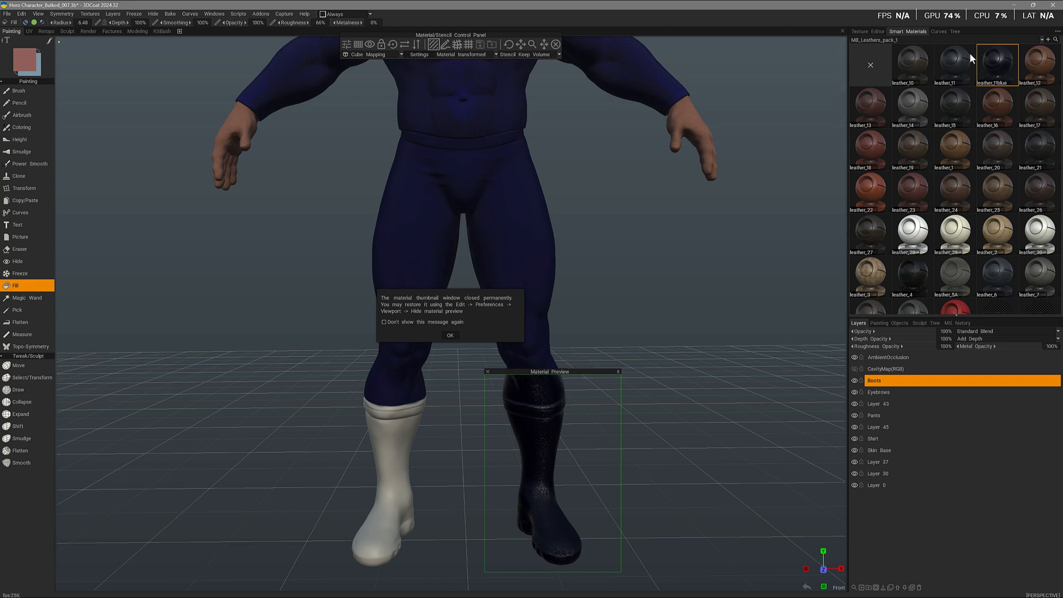
mouse_move(866, 224)
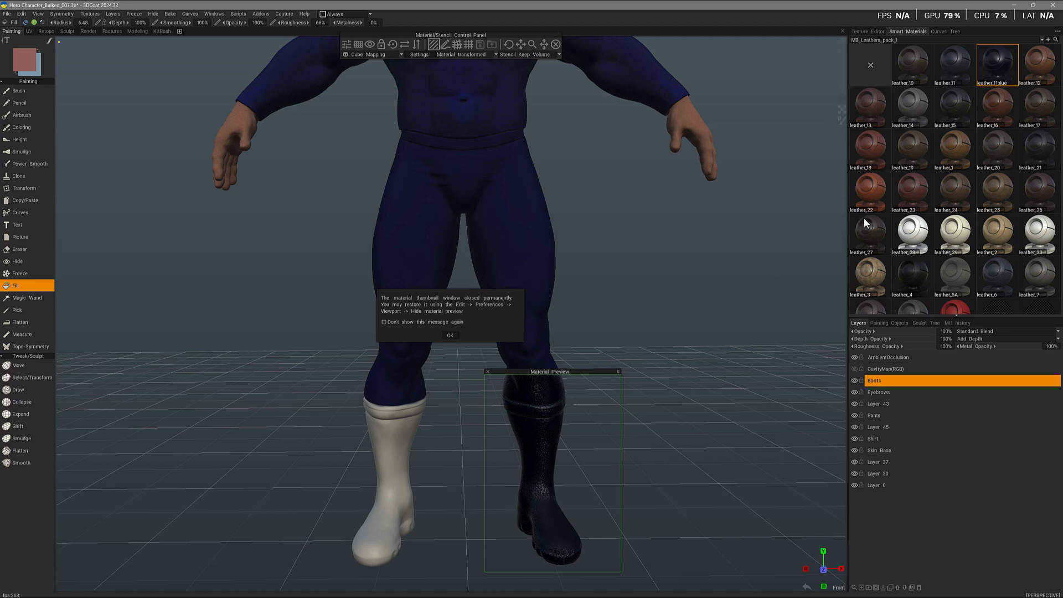
mouse_move(664, 408)
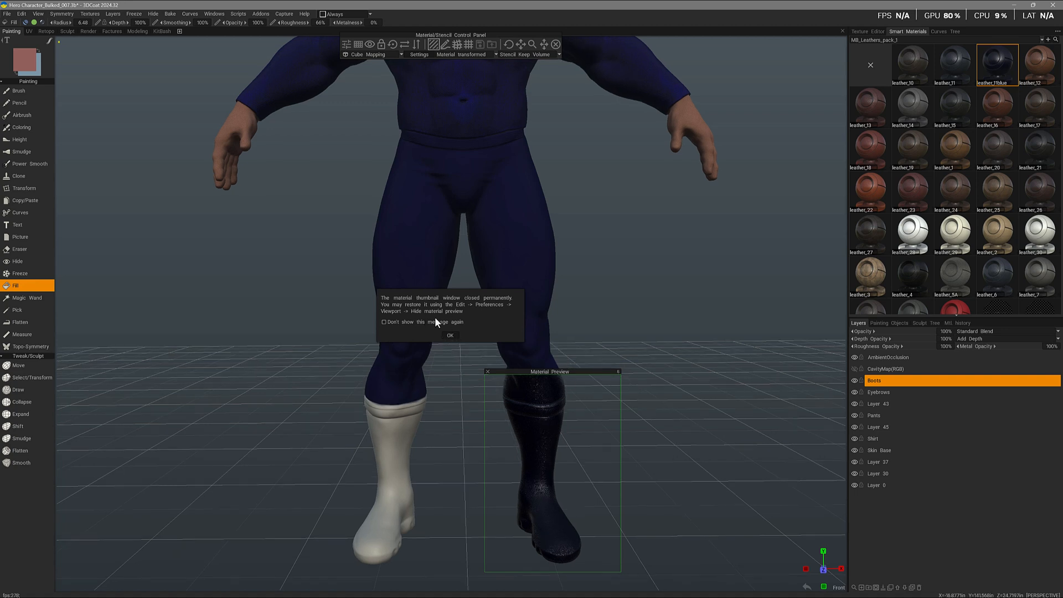
Dismiss the notice explaining the preview can be restored via Preferences
click(449, 335)
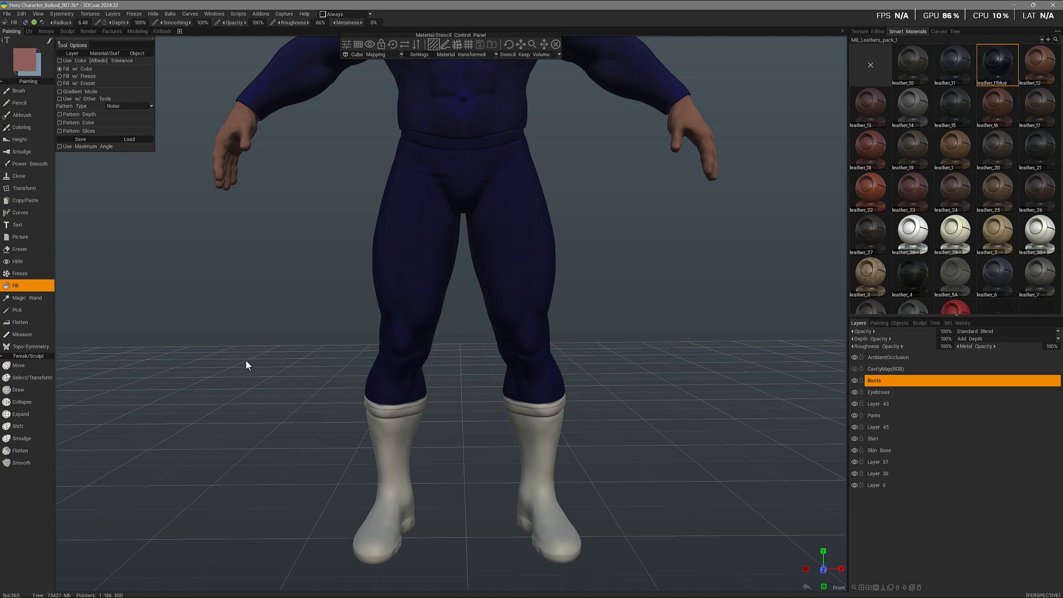
mouse_move(466, 372)
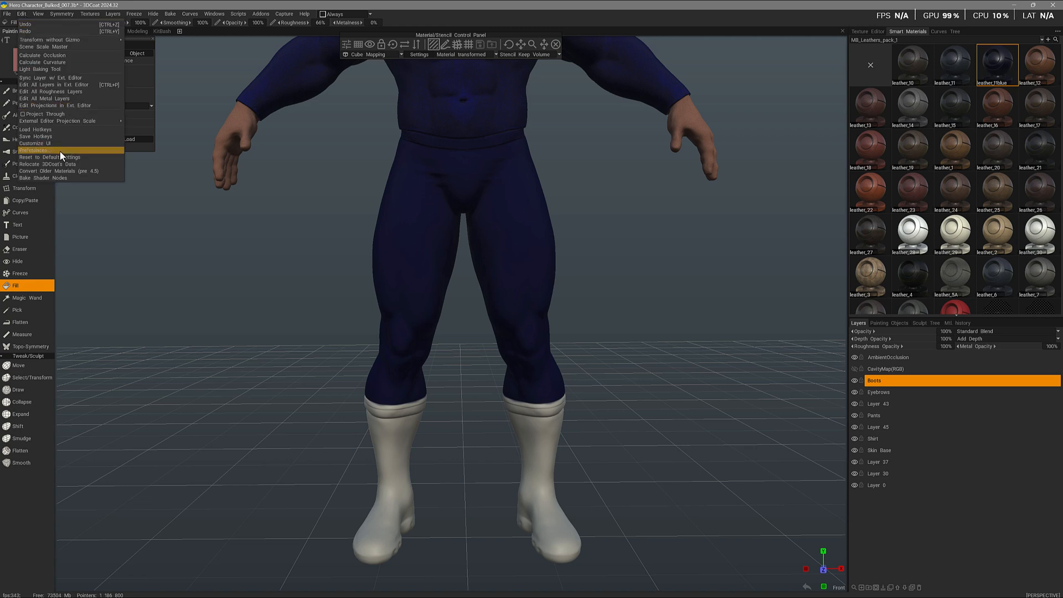
Bring up Preferences from the Edit menu to reach the Viewport settings
click(32, 150)
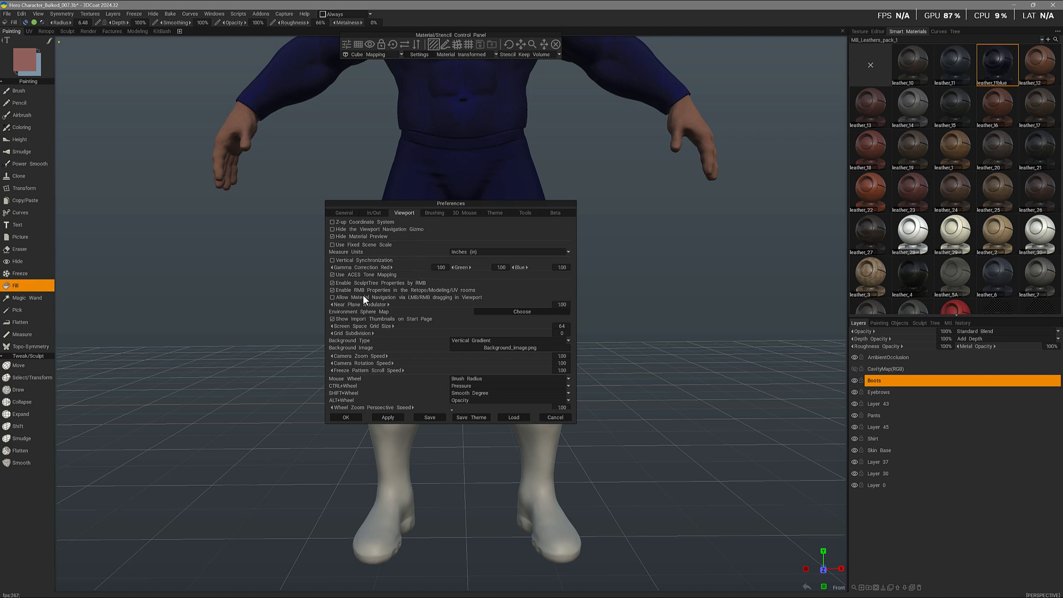
mouse_move(332, 242)
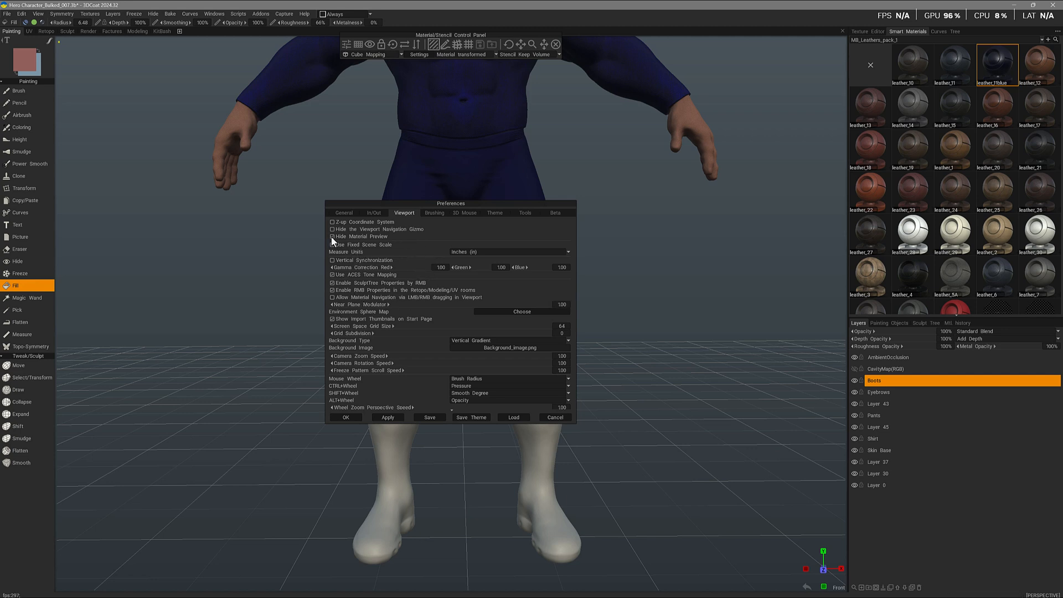
mouse_move(372, 245)
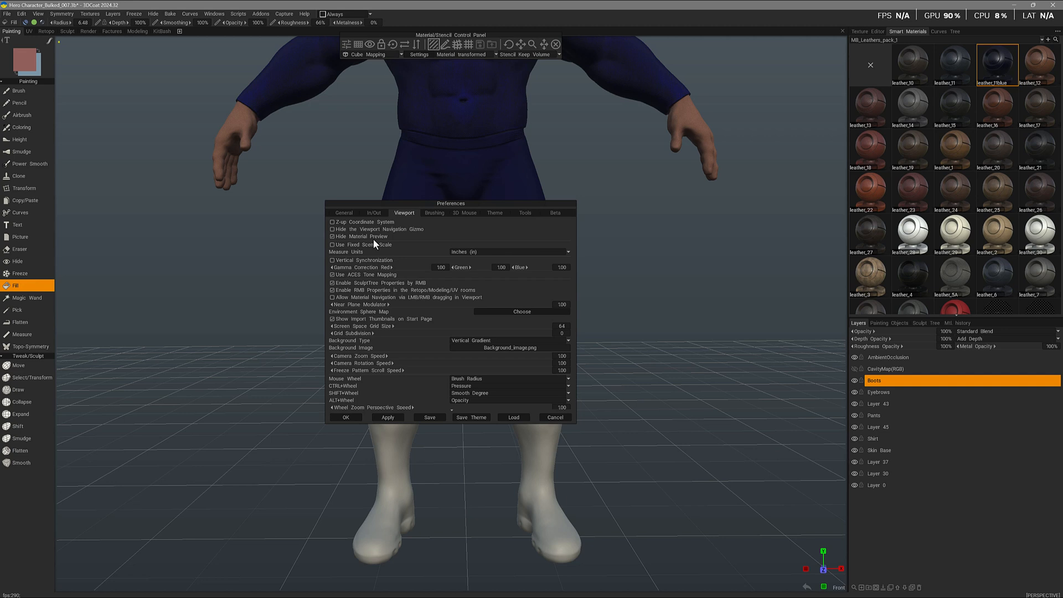
mouse_move(334, 241)
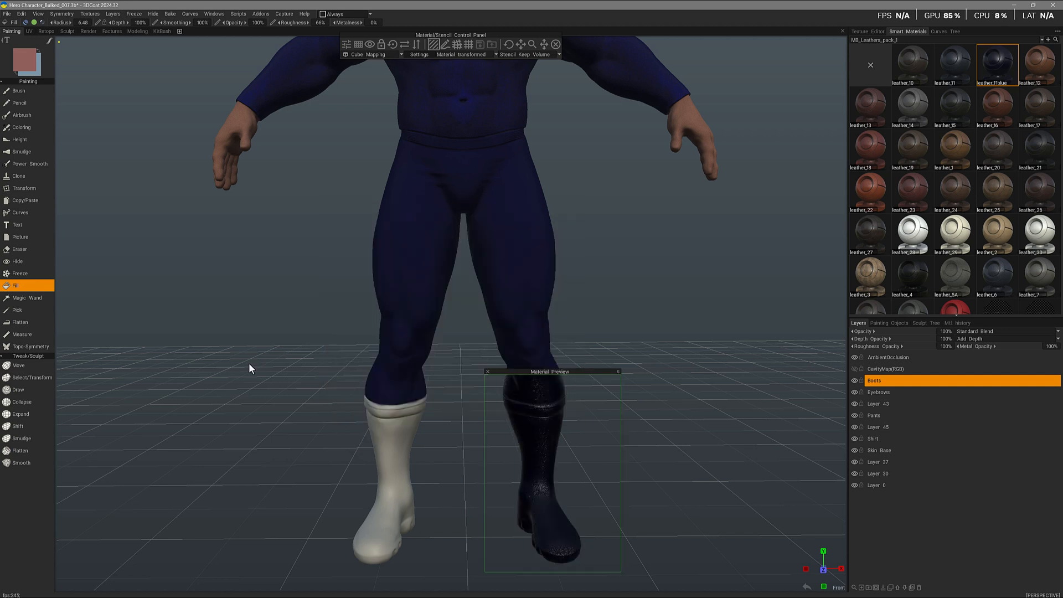
mouse_move(618, 418)
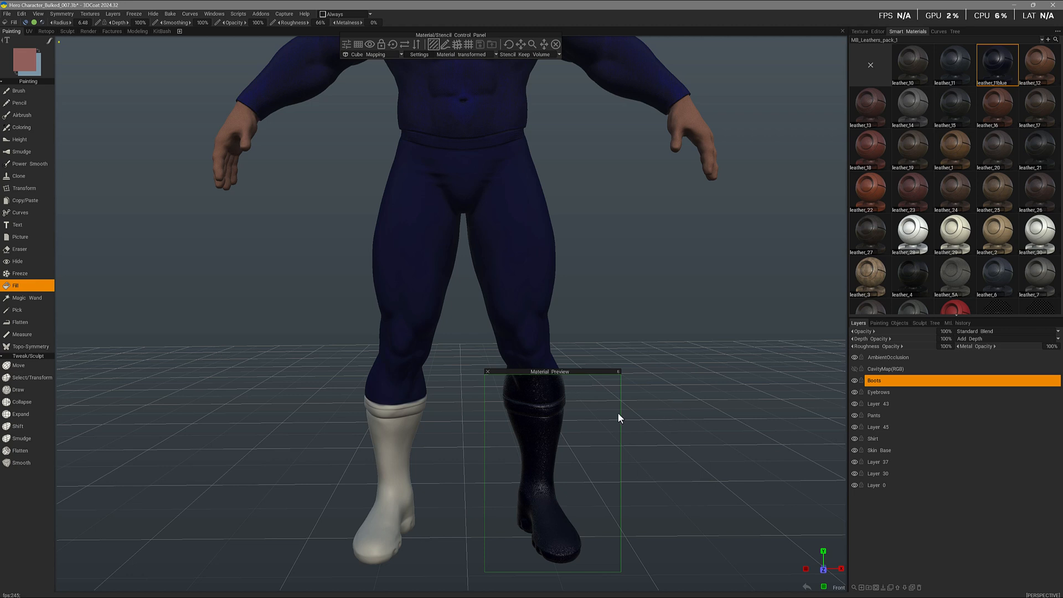
mouse_move(520, 530)
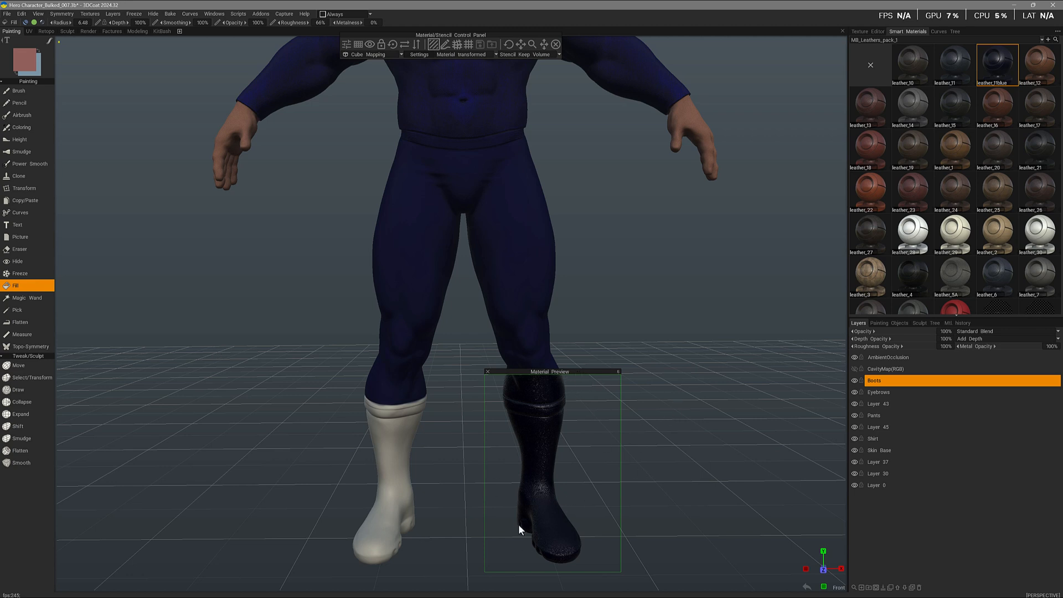
mouse_move(1000, 70)
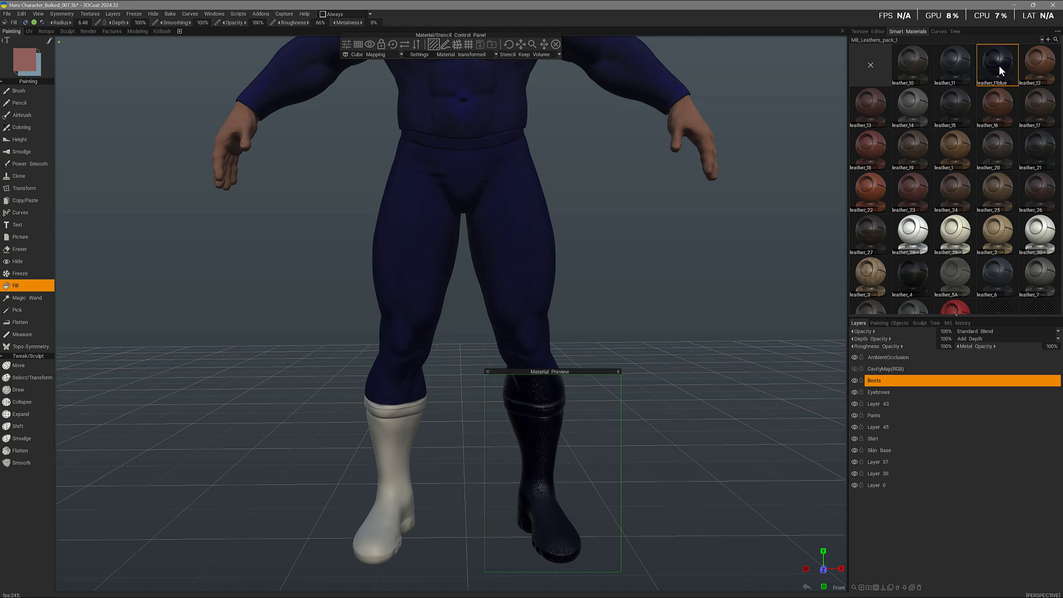
Collapse the restored Material Preview window to just its header
double_click(996, 63)
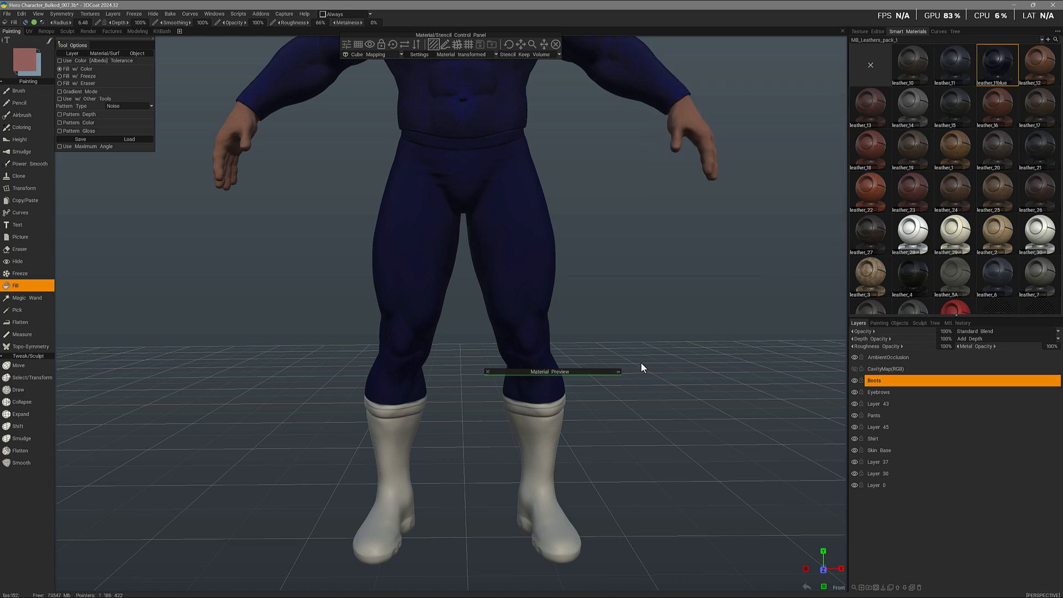
mouse_move(592, 586)
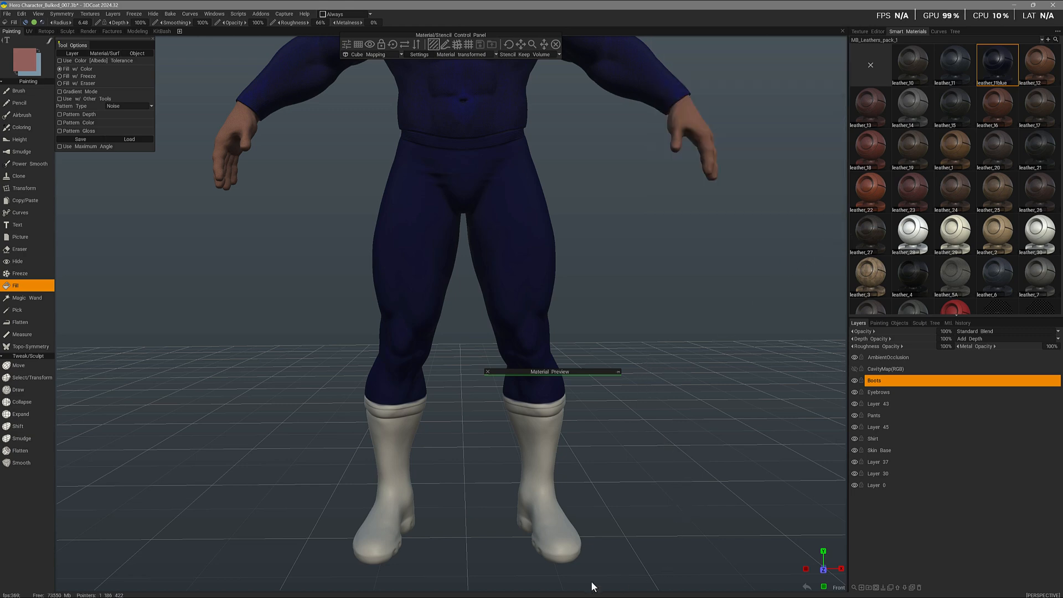